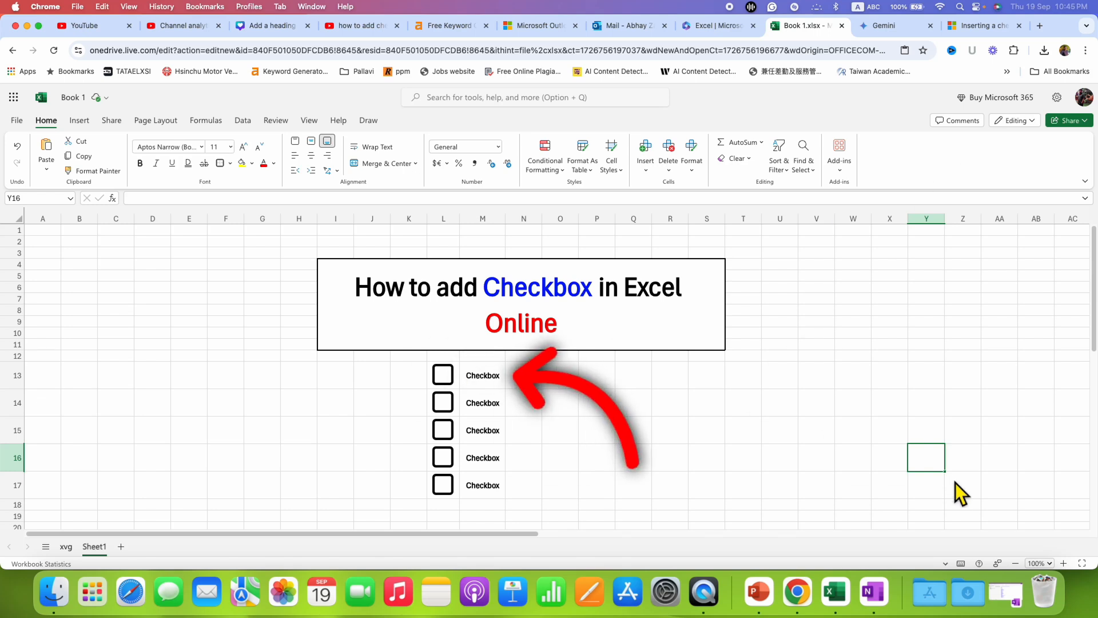
mouse_move(518, 443)
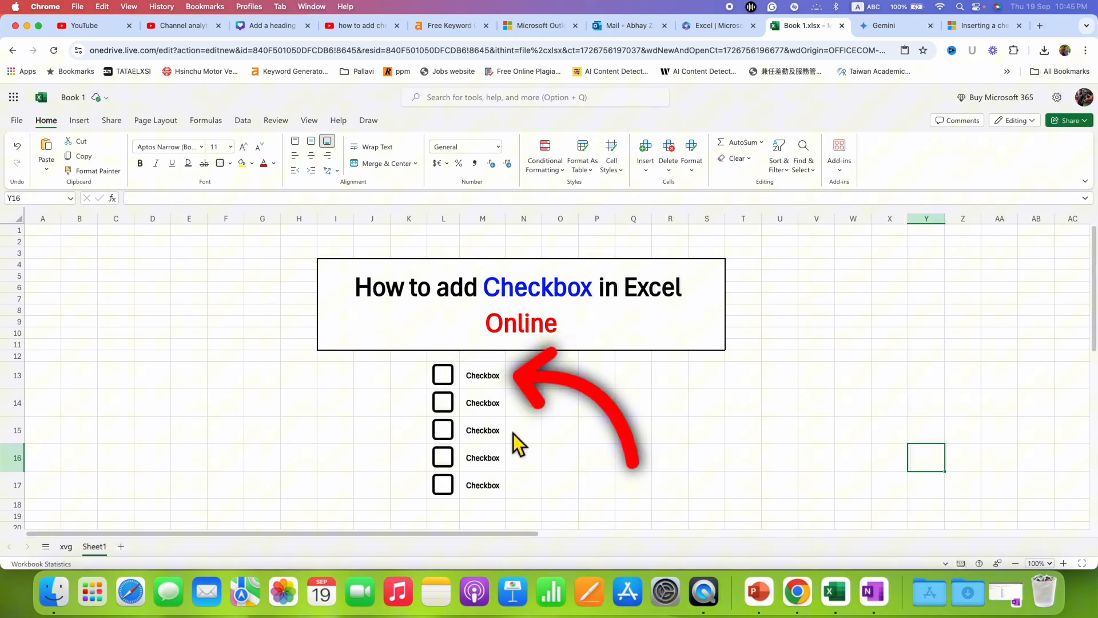
mouse_move(483, 400)
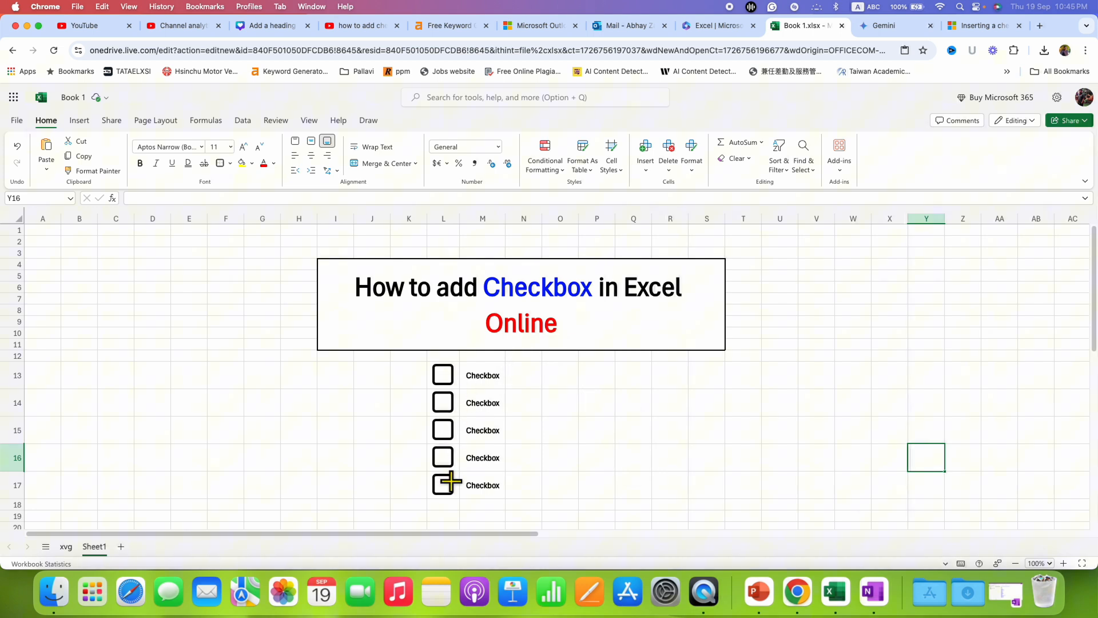
mouse_move(447, 385)
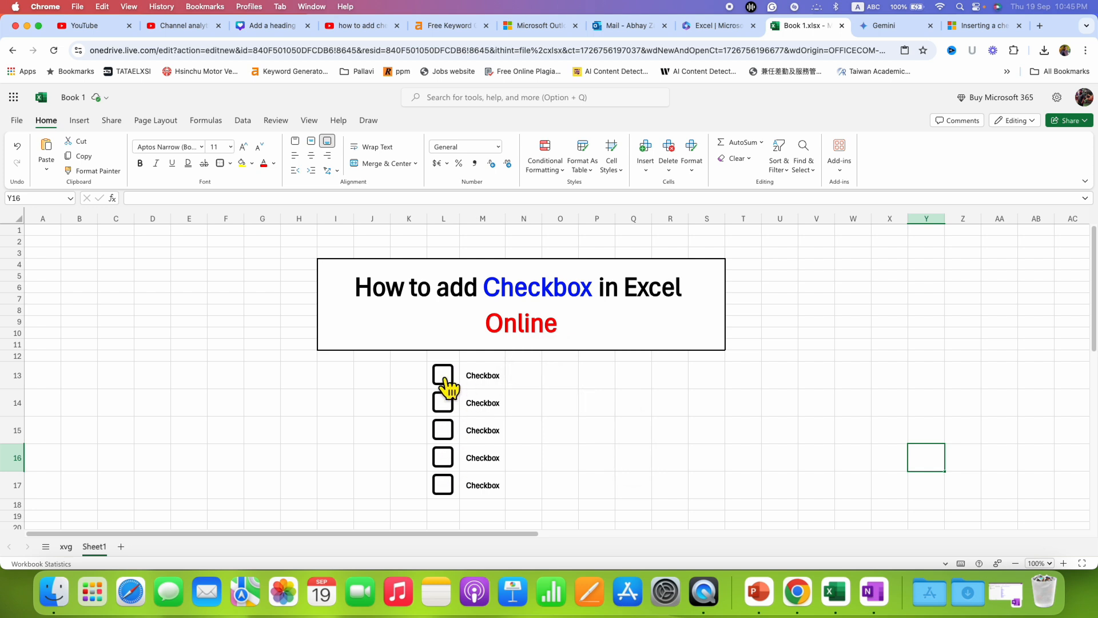
- Tick the L13, L14 and L16 checkboxes, clear L15, and select cell O13
click(443, 375)
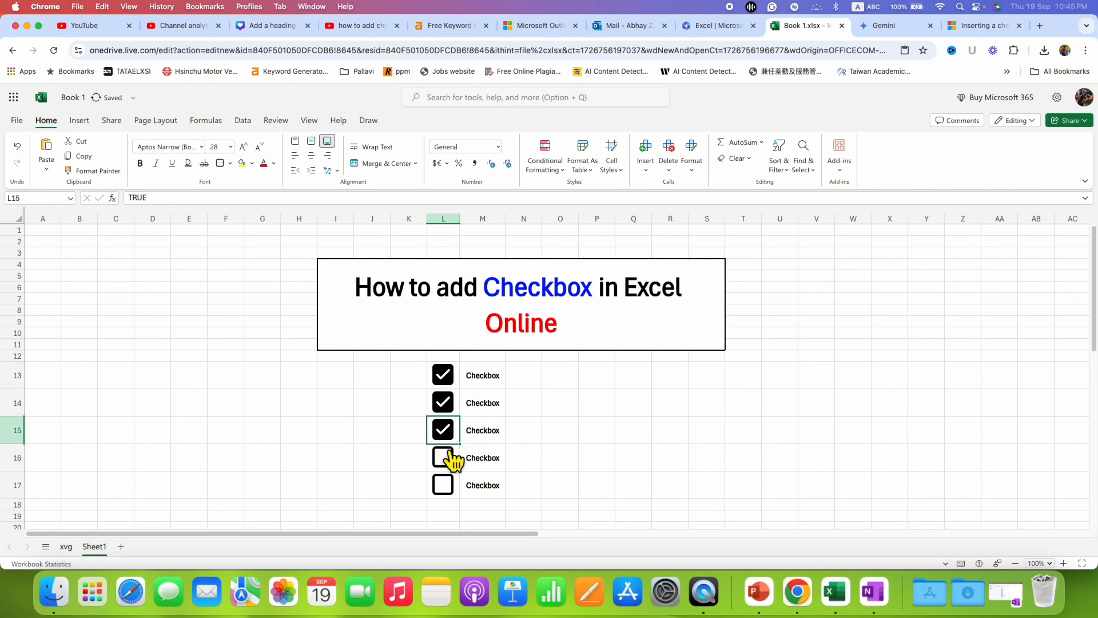
click(443, 458)
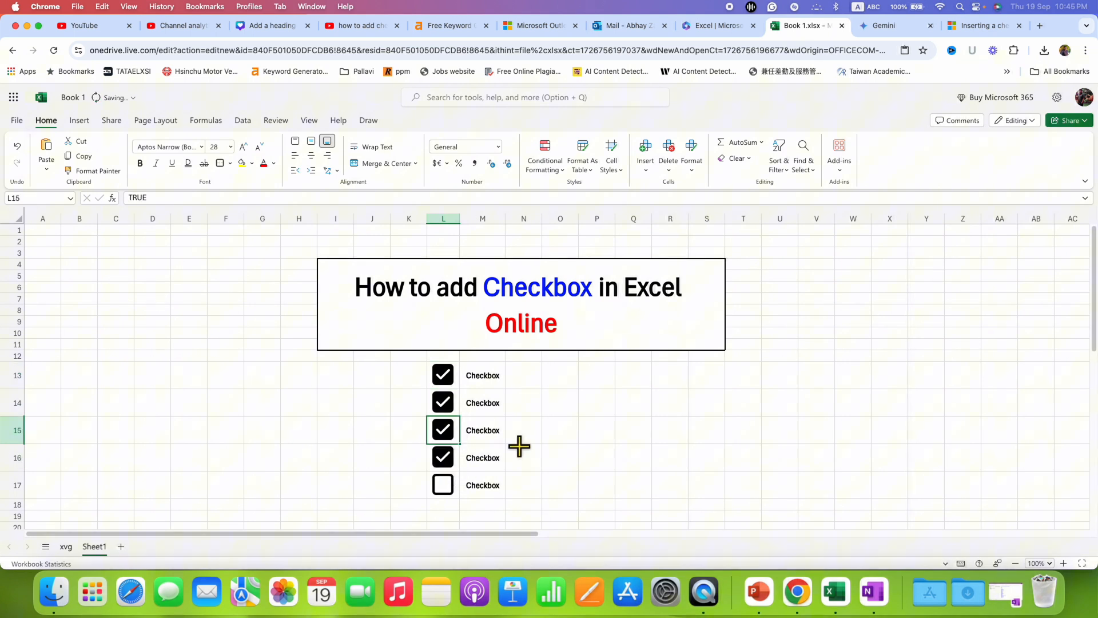
click(442, 430)
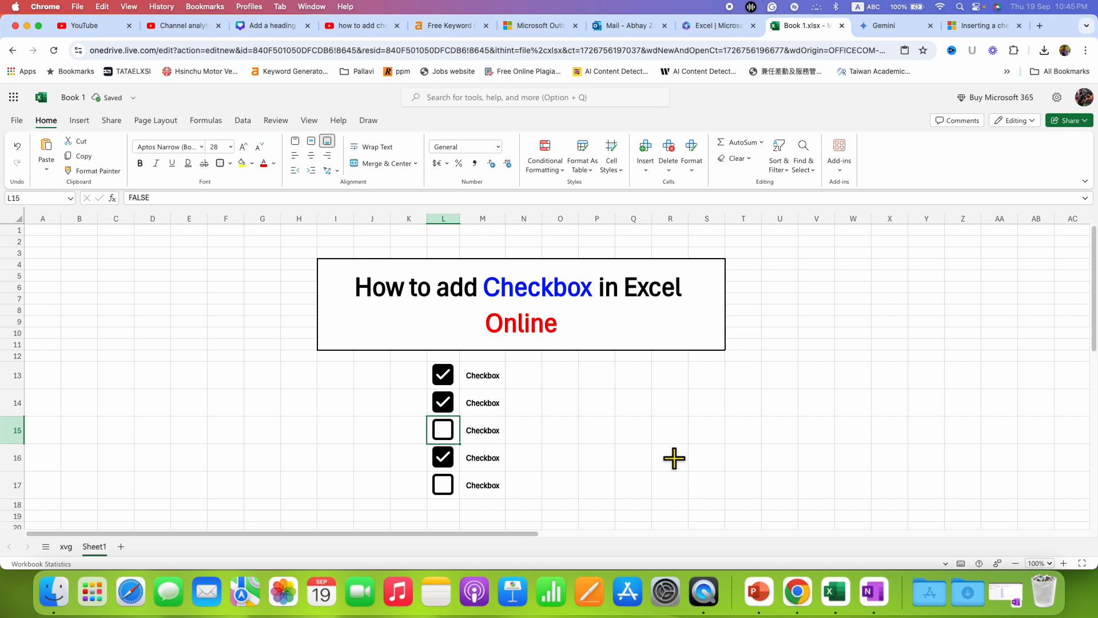
mouse_move(633, 437)
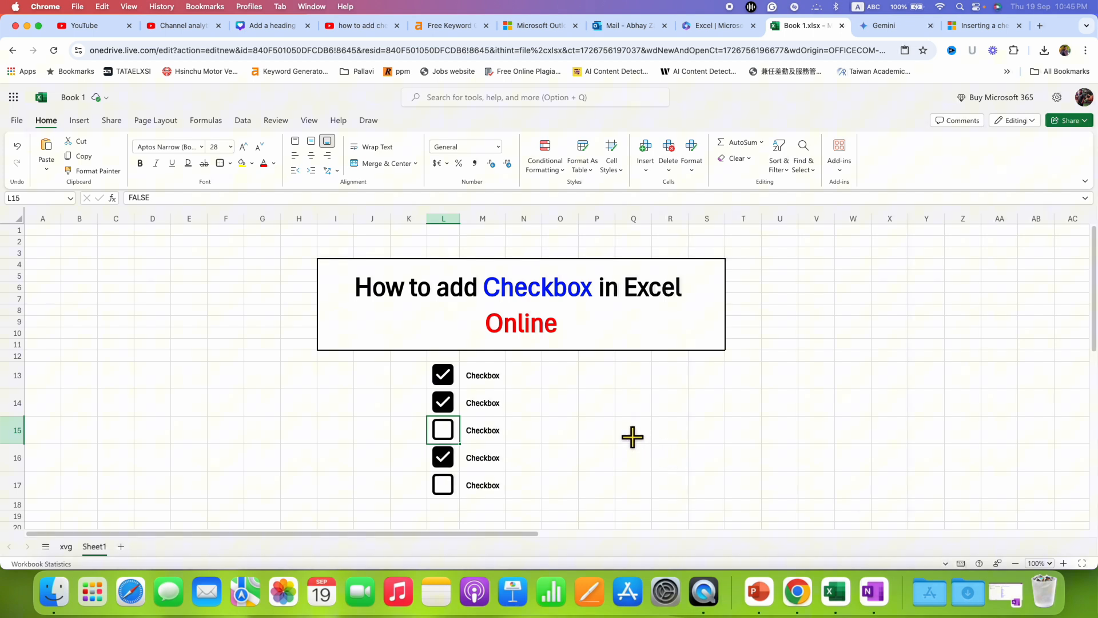
click(560, 375)
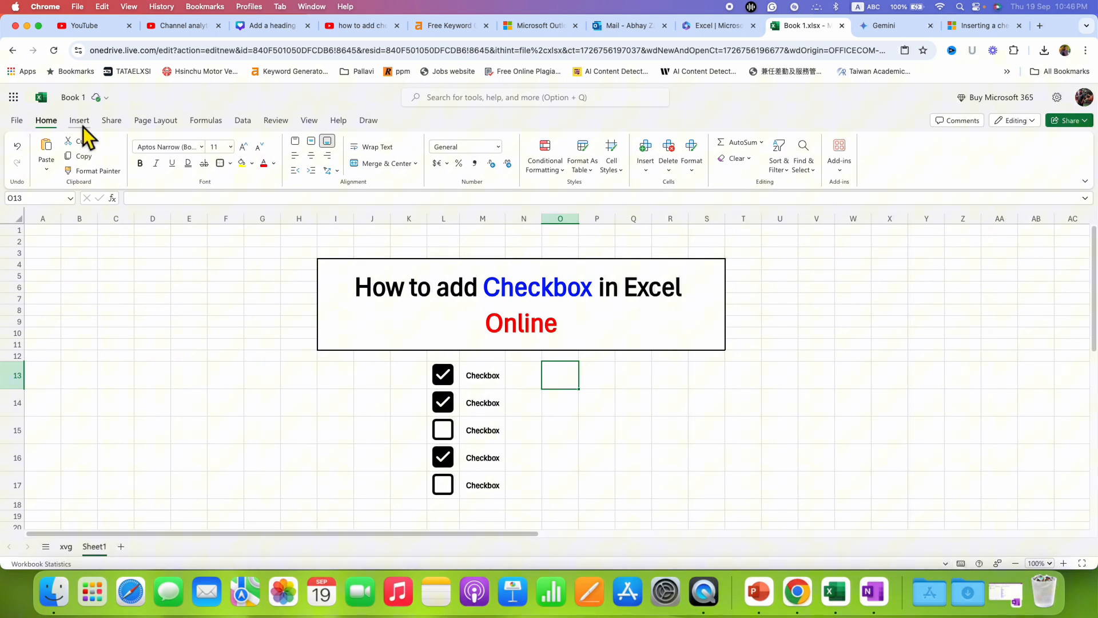
- Insert a new checkbox into cell O13 from the Controls group
click(79, 120)
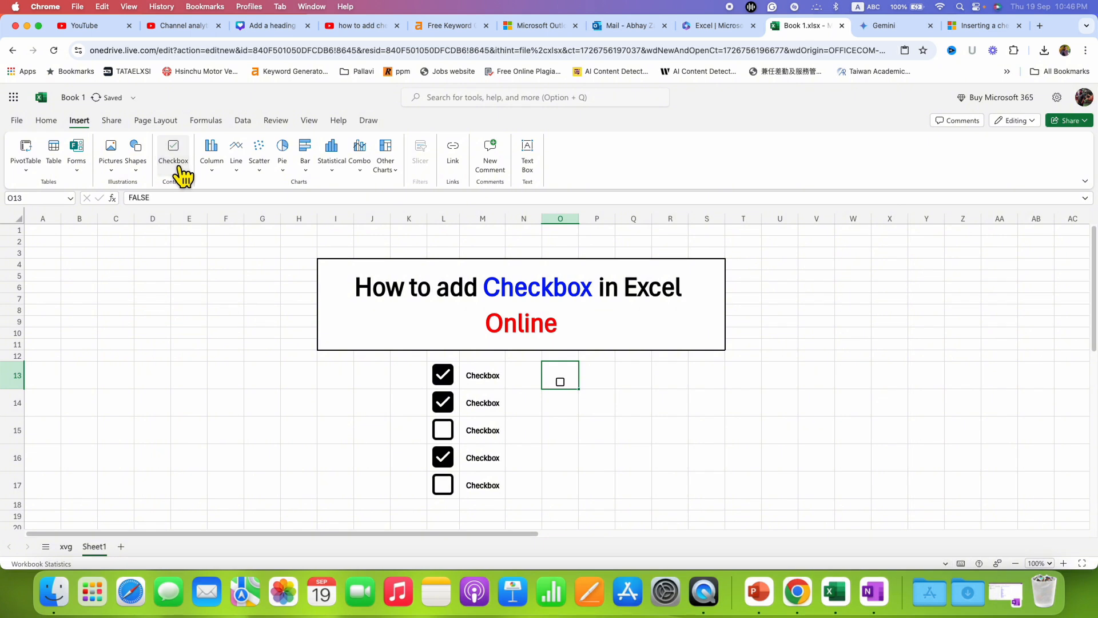
mouse_move(625, 428)
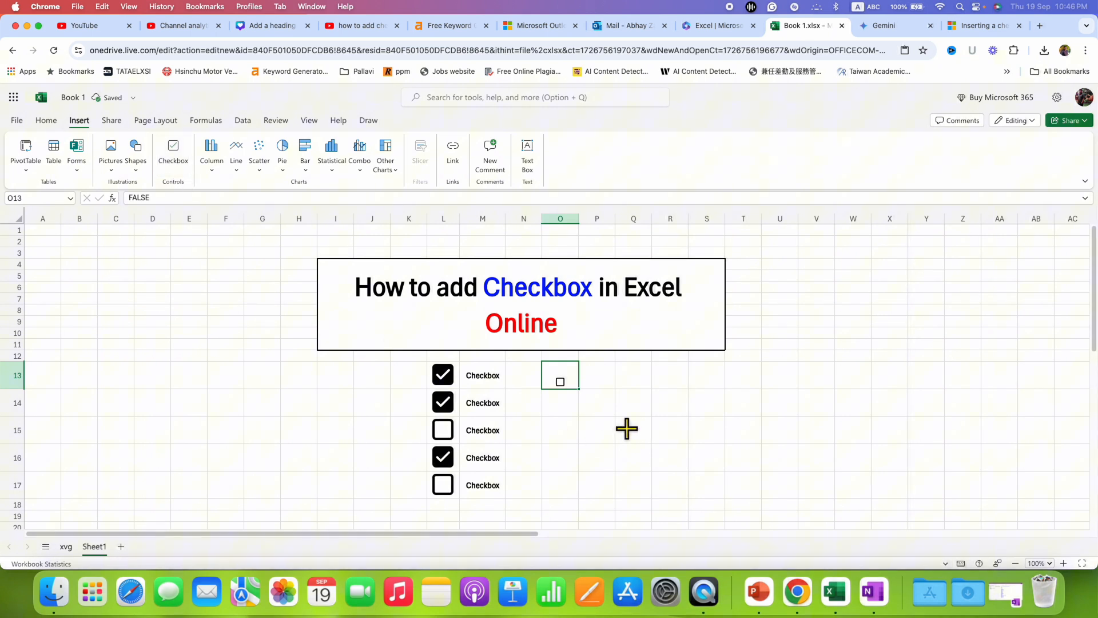
mouse_move(620, 426)
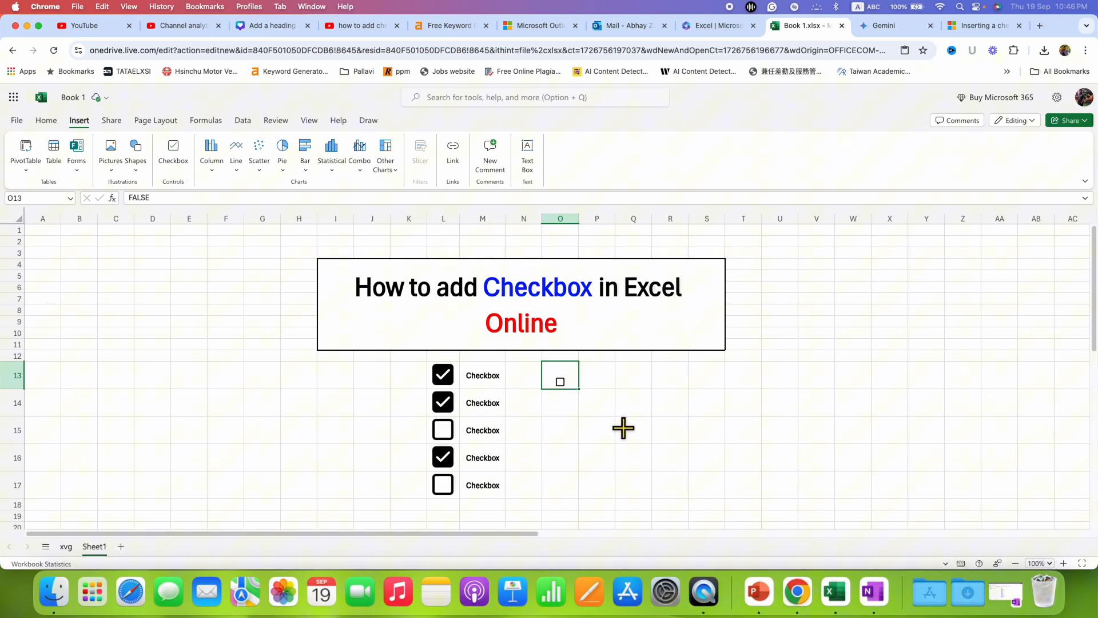
- Set the O13 checkbox to font size 24 and tick it so the cell reads TRUE
click(46, 120)
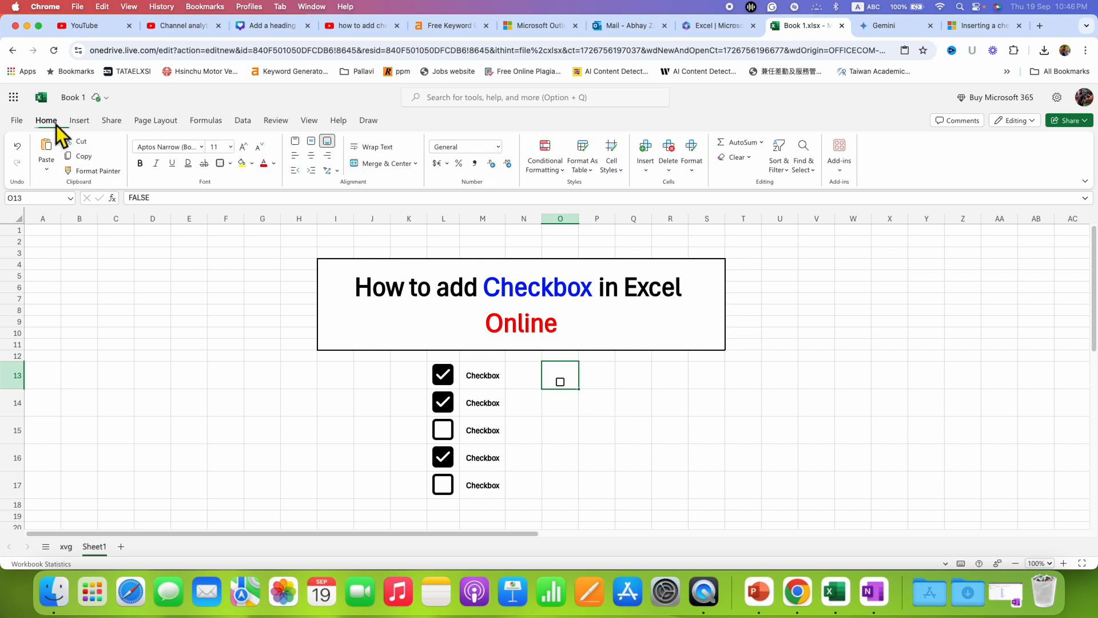
mouse_move(240, 162)
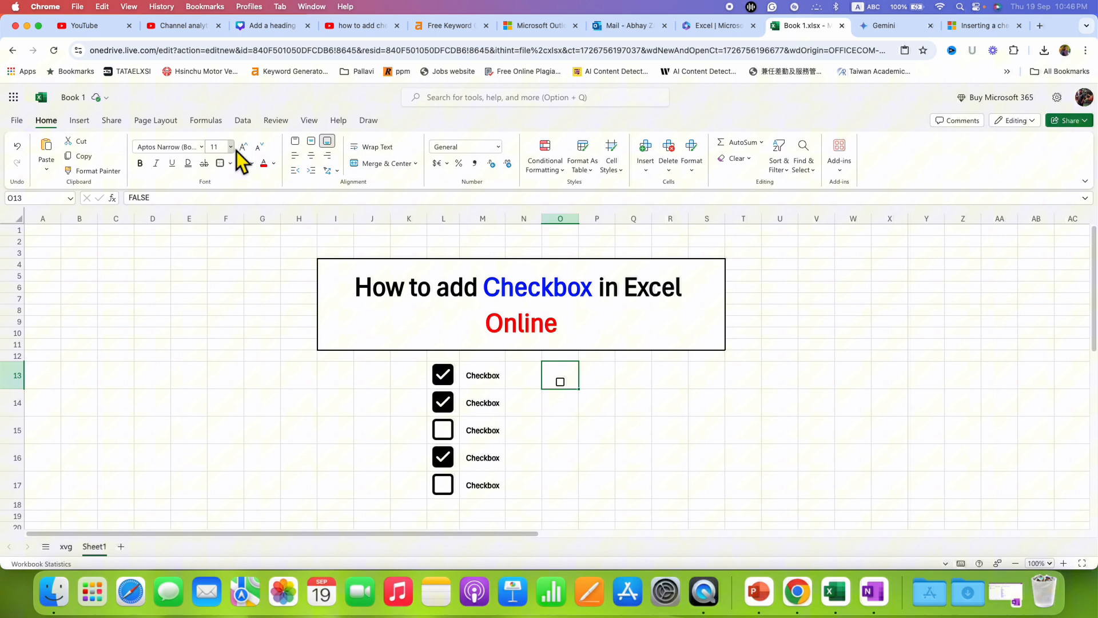
click(229, 146)
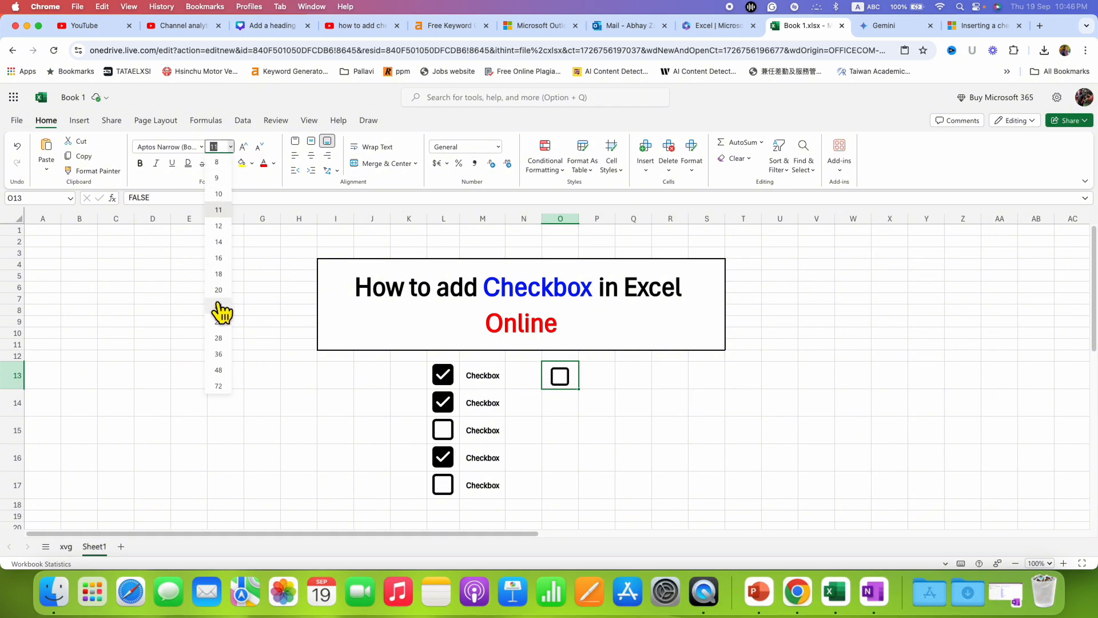
click(218, 309)
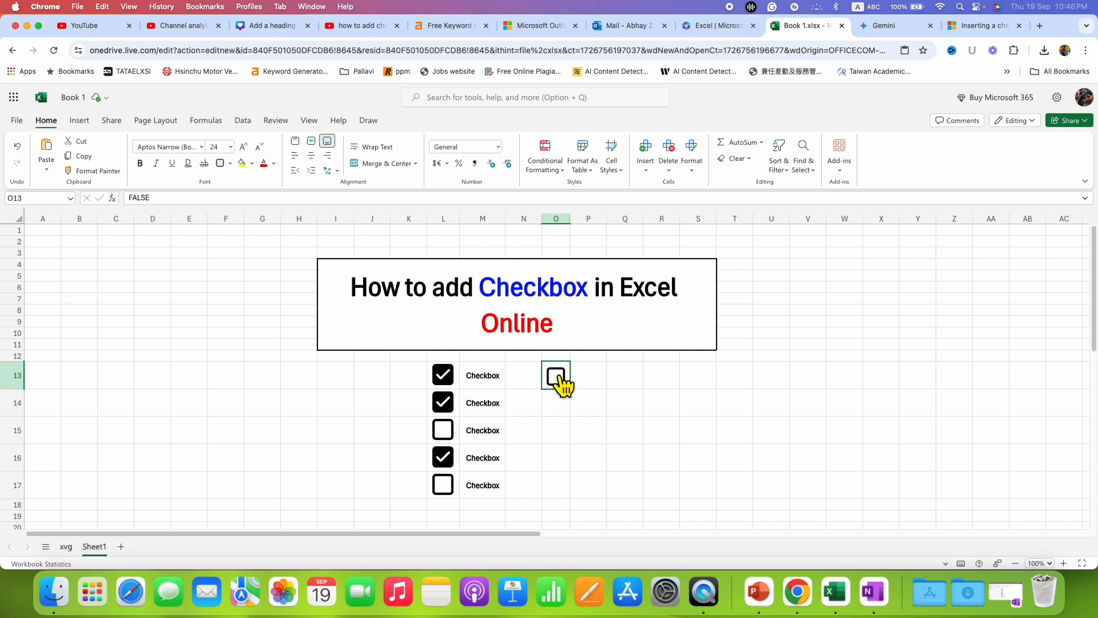
click(556, 375)
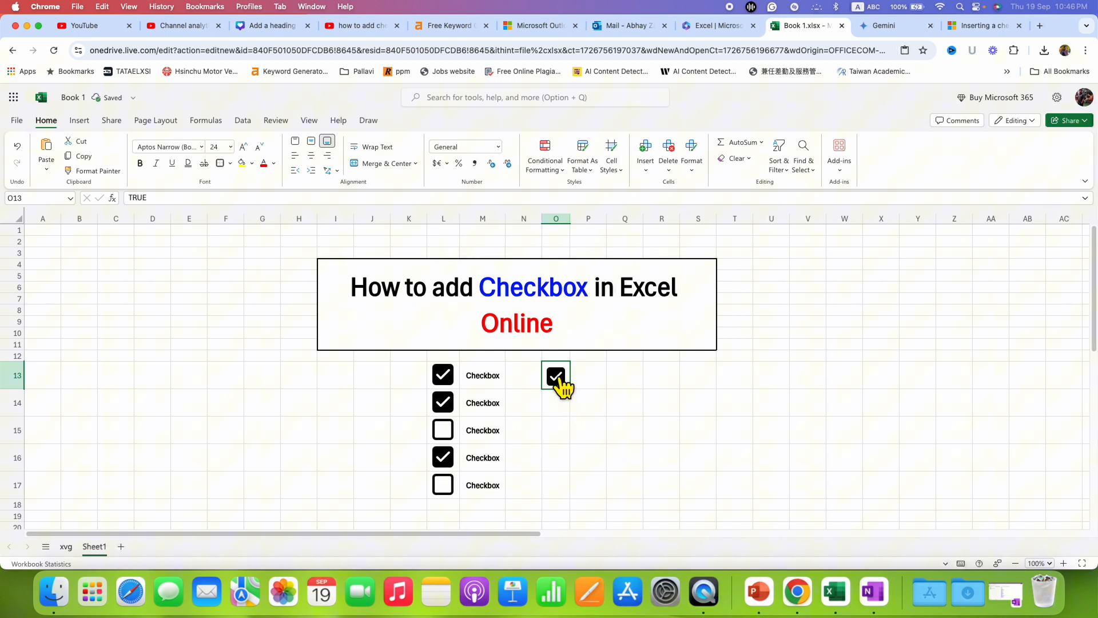
- Untick O13, copy its checkbox into O14:O17, and tick O15, O16 and O17
click(556, 376)
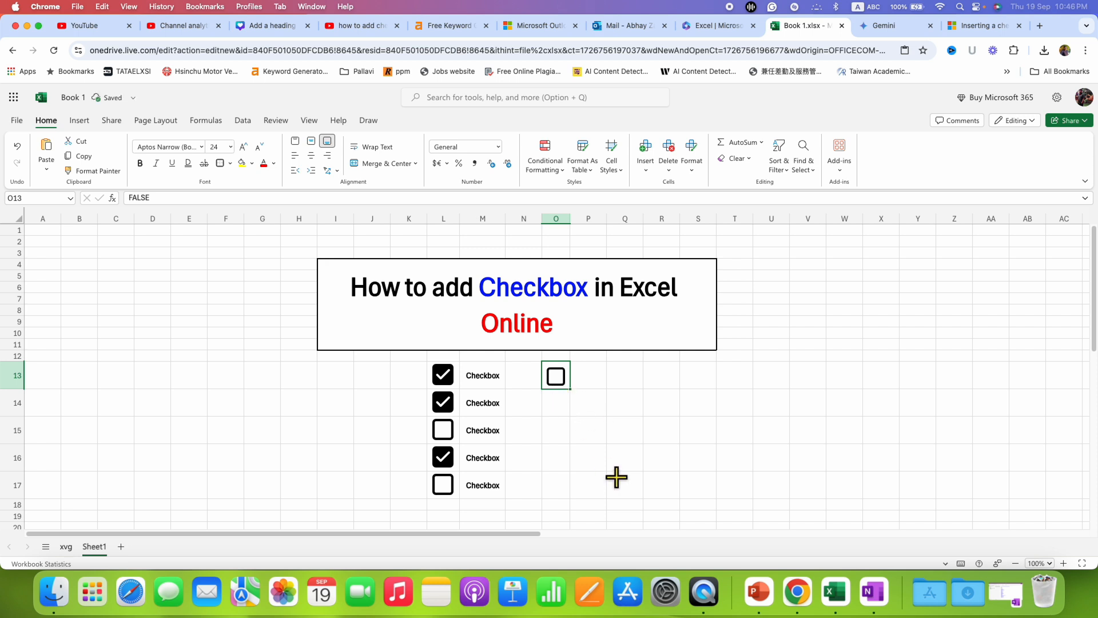
click(556, 403)
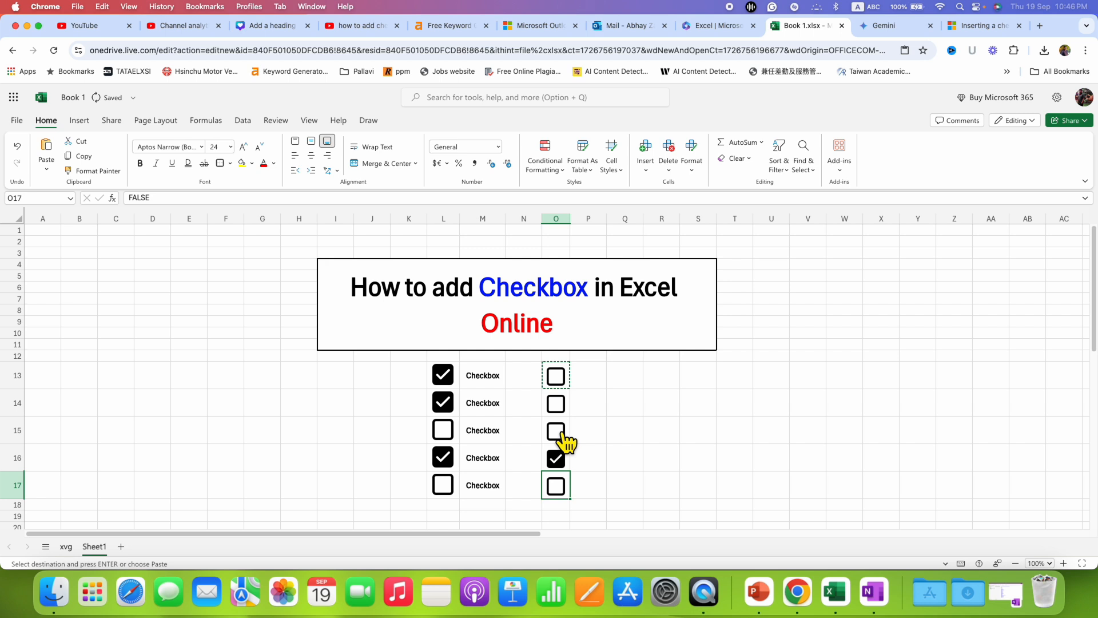
click(556, 430)
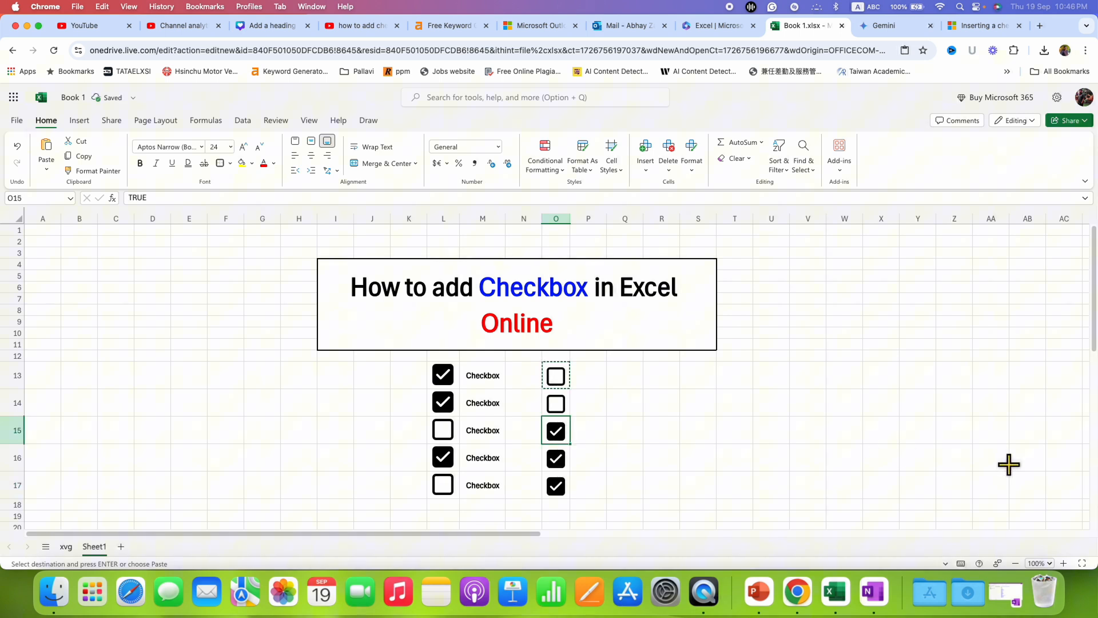